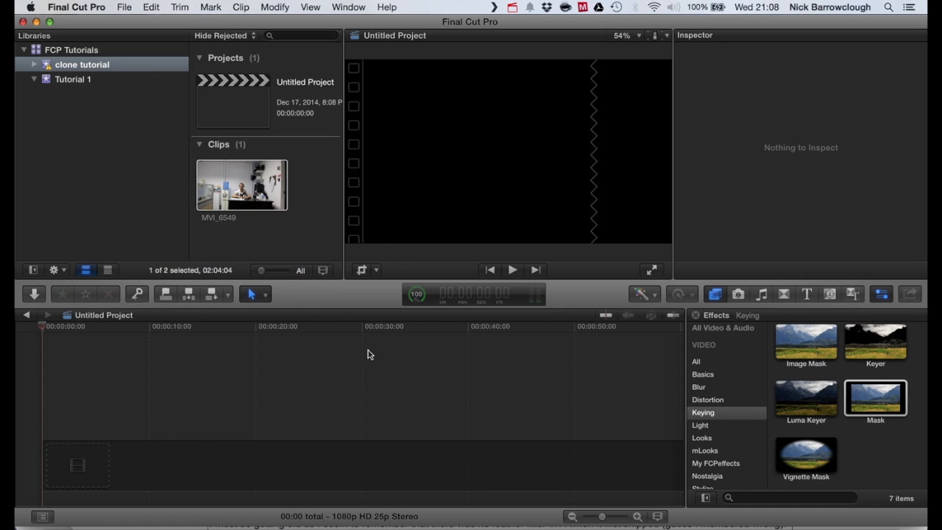
Step: Add the MVI_6549 office clip to the Untitled Project timeline and skim through its takes
{"action": "left_click", "coordinate": [242, 184]}
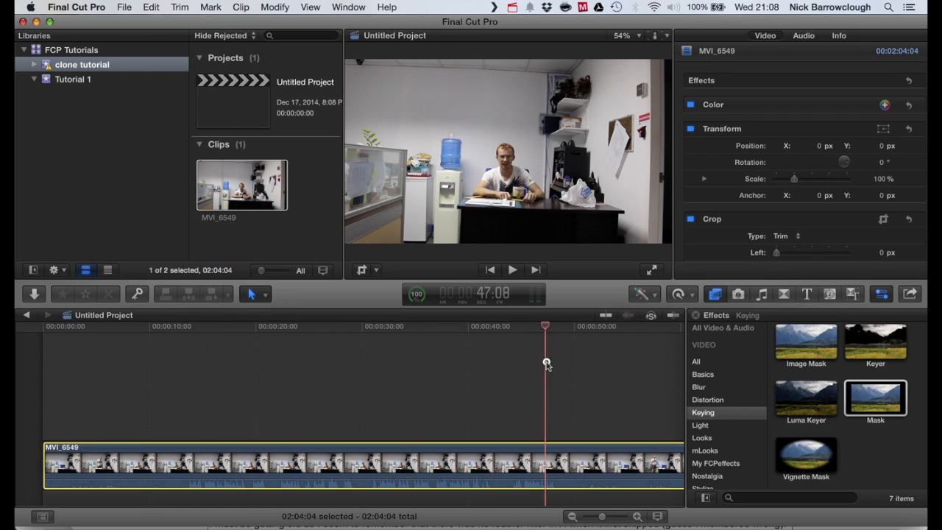
{"action": "left_click_drag", "start_coordinate": [545, 362], "coordinate": [662, 371]}
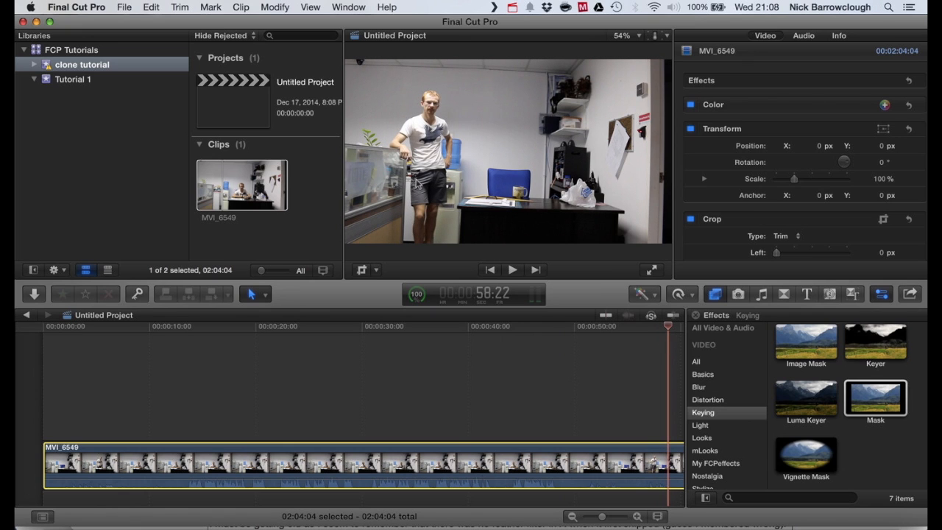
{"action": "mouse_move", "coordinate": [482, 157]}
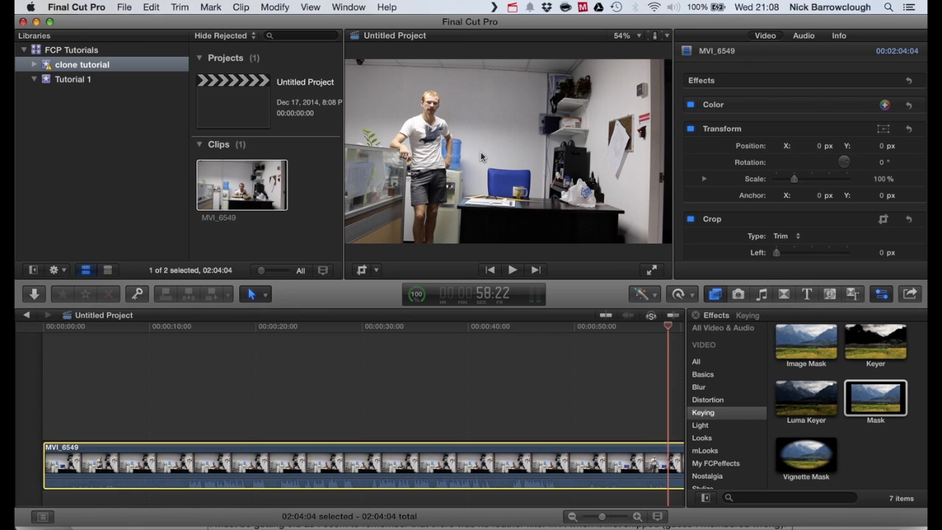
{"action": "mouse_move", "coordinate": [596, 420]}
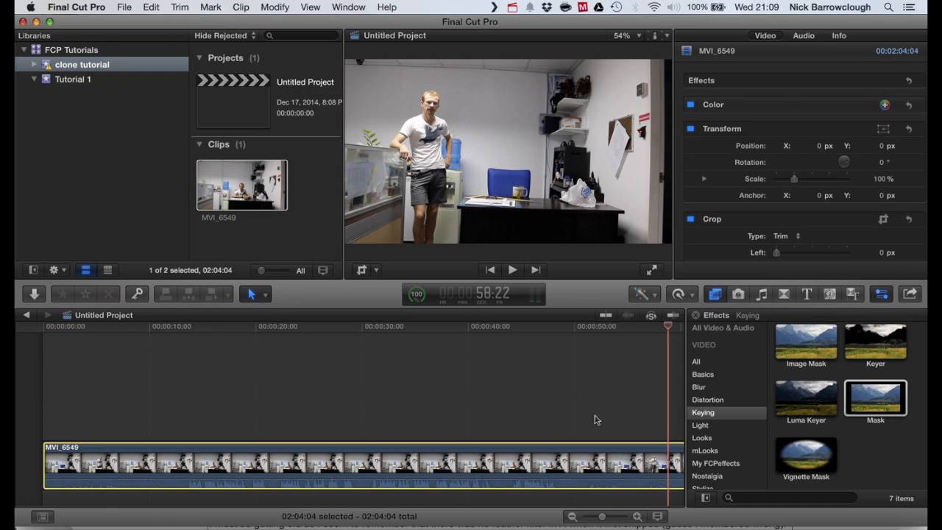
{"action": "mouse_move", "coordinate": [484, 438]}
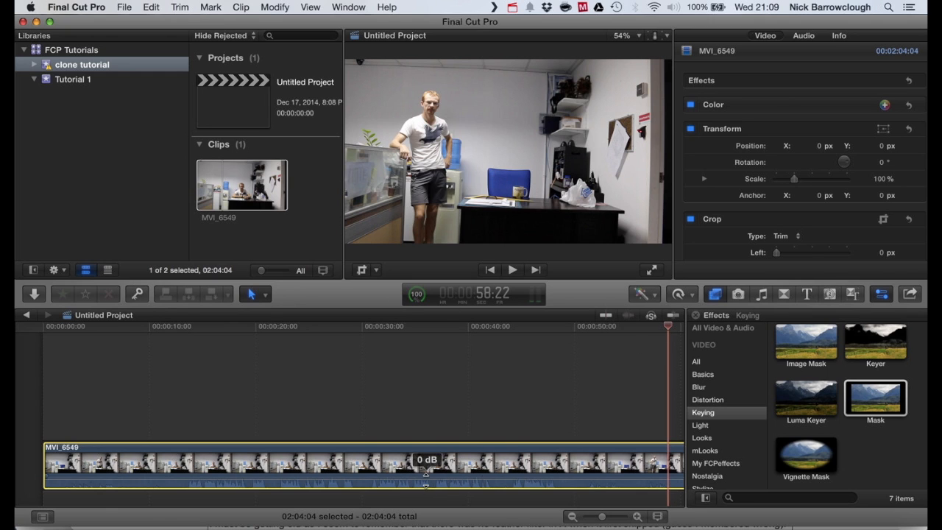
Step: Locate the end of the seated take and blade the clip at the empty-room point
{"action": "left_click_drag", "start_coordinate": [427, 459], "coordinate": [427, 482]}
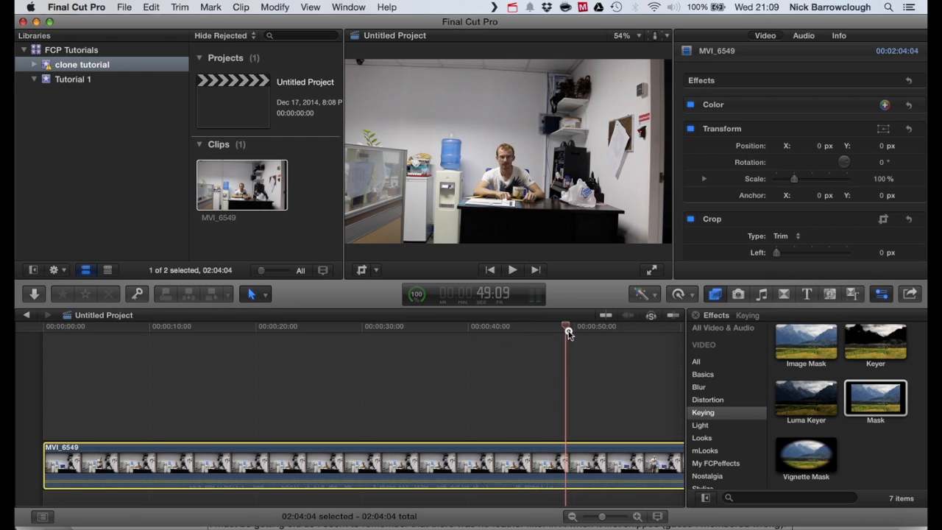
{"action": "left_click_drag", "start_coordinate": [567, 331], "coordinate": [581, 331]}
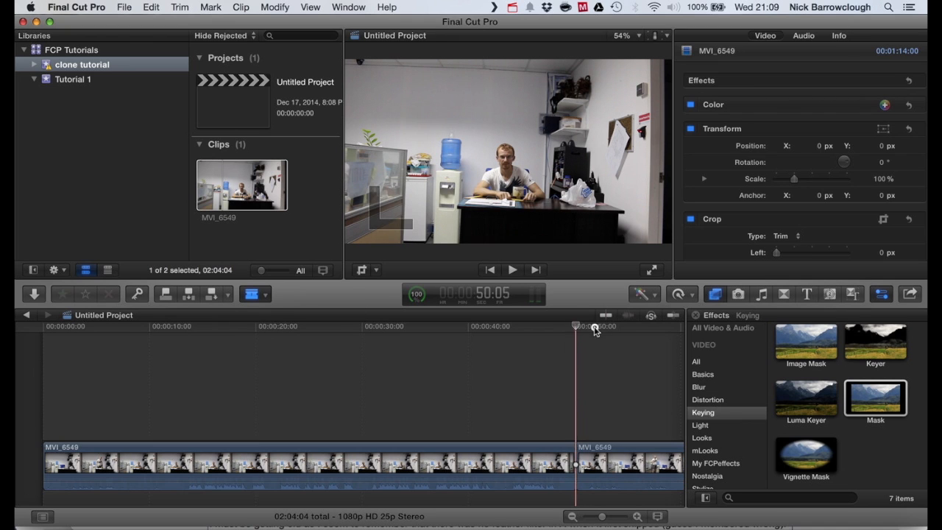
{"action": "left_click_drag", "start_coordinate": [576, 329], "coordinate": [644, 330]}
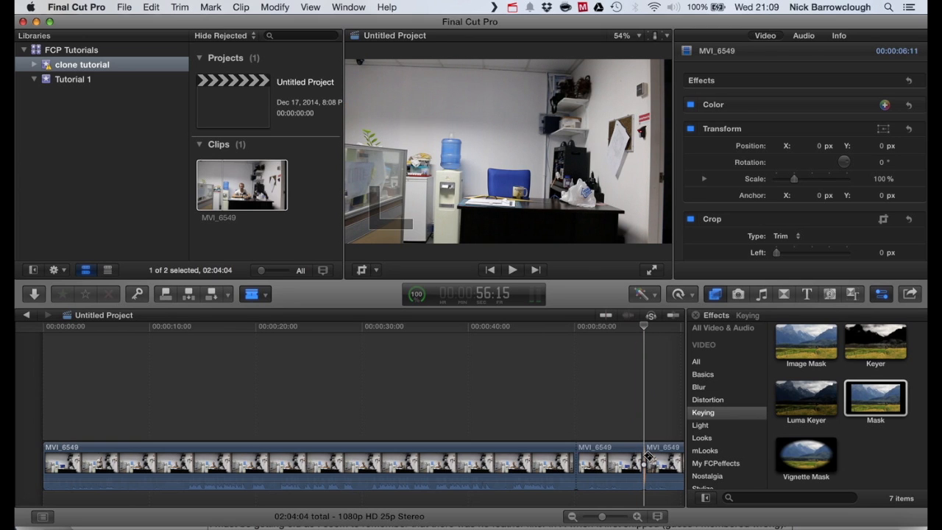
{"action": "left_click", "coordinate": [253, 295]}
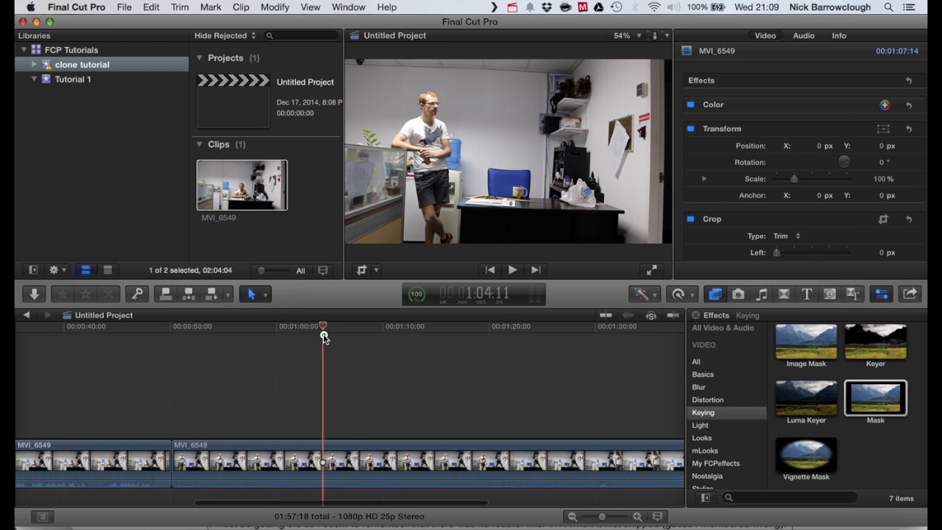
Step: With the Blade tool, cut the clip where the standing take begins and again after it ends
{"action": "left_click", "coordinate": [508, 326]}
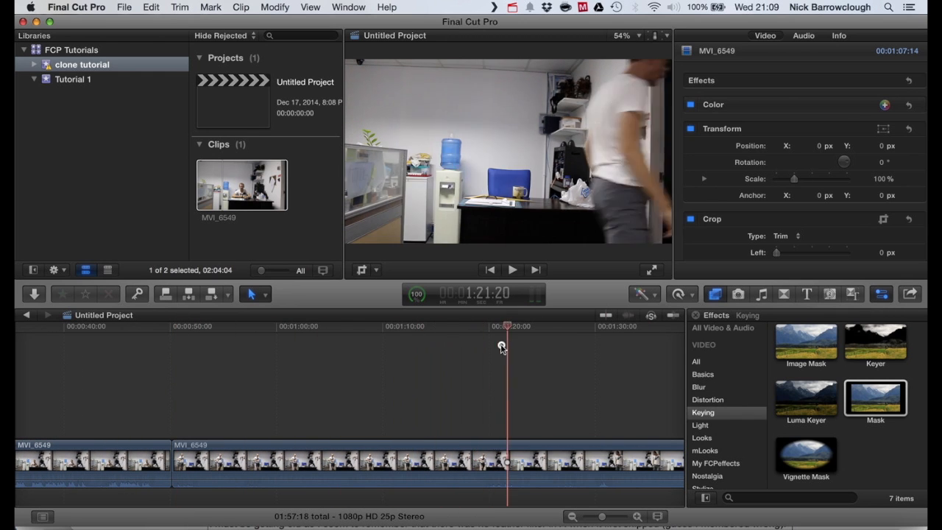
{"action": "left_click_drag", "start_coordinate": [508, 346], "coordinate": [490, 346]}
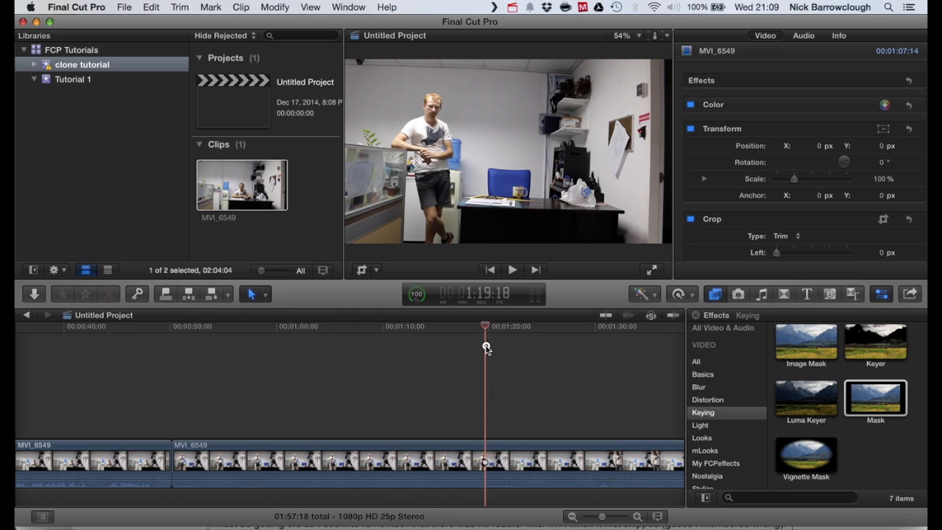
{"action": "left_click", "coordinate": [255, 295]}
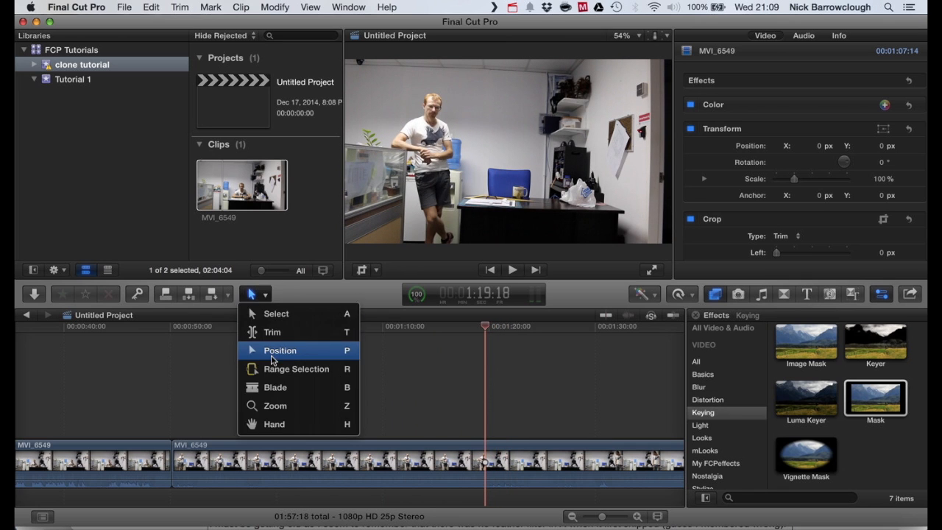
{"action": "left_click", "coordinate": [279, 350]}
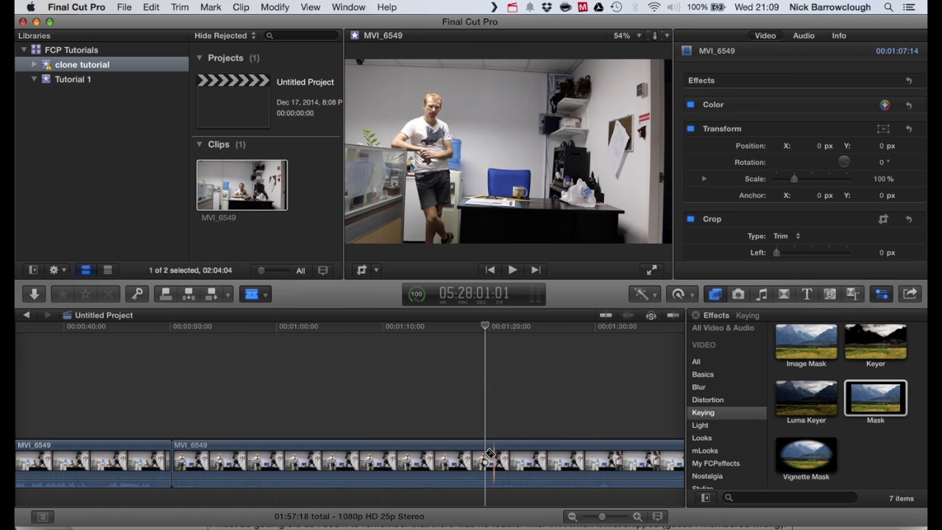
{"action": "left_click", "coordinate": [484, 327]}
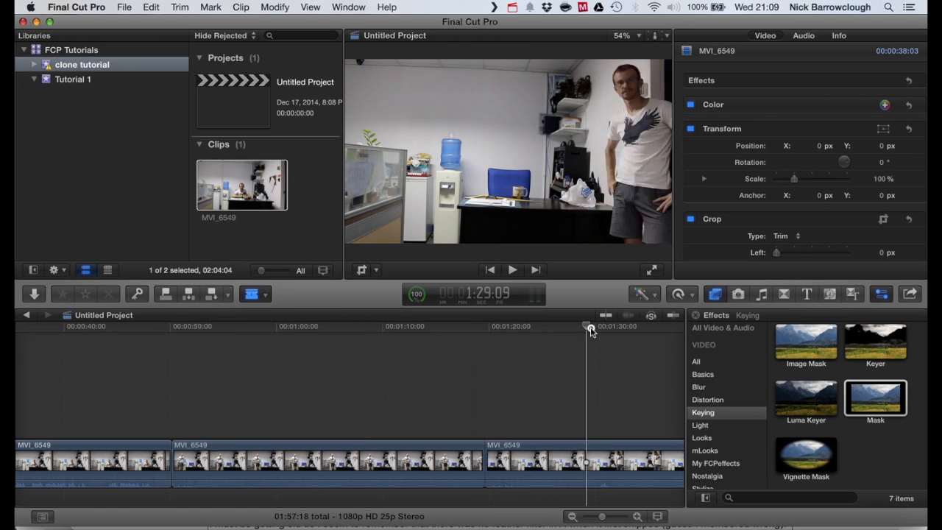
{"action": "left_click_drag", "start_coordinate": [589, 327], "coordinate": [571, 327]}
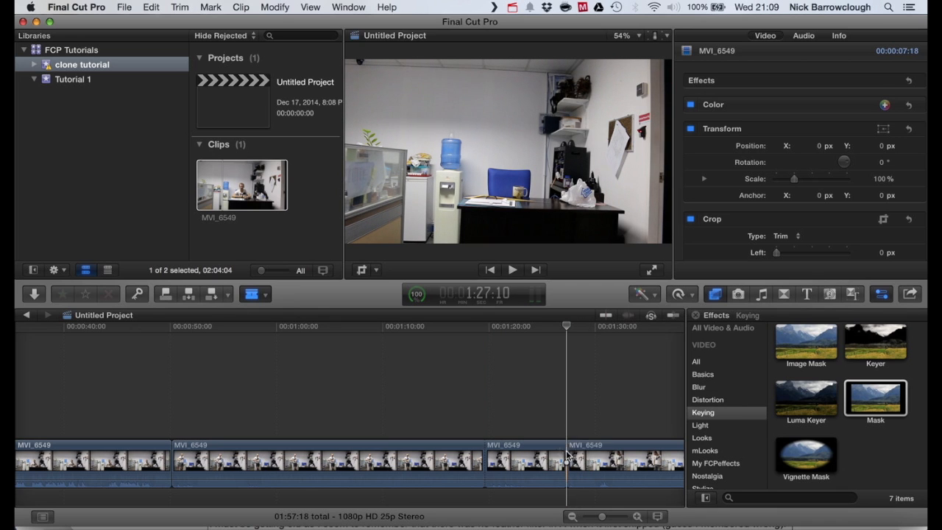
{"action": "left_click", "coordinate": [524, 462]}
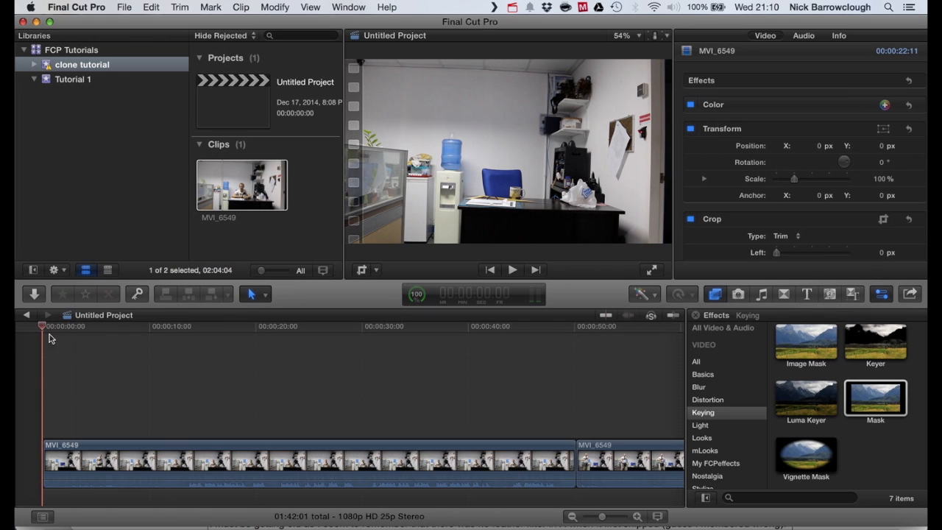
Step: Connect a cut piece above the primary storyline near the start and preview the man at left
{"action": "left_click", "coordinate": [227, 327]}
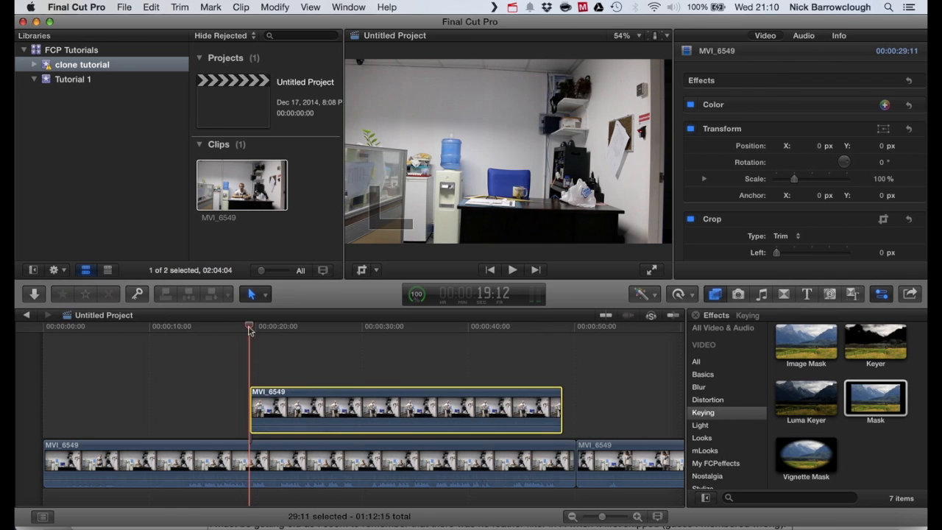
{"action": "left_click_drag", "start_coordinate": [250, 327], "coordinate": [327, 327]}
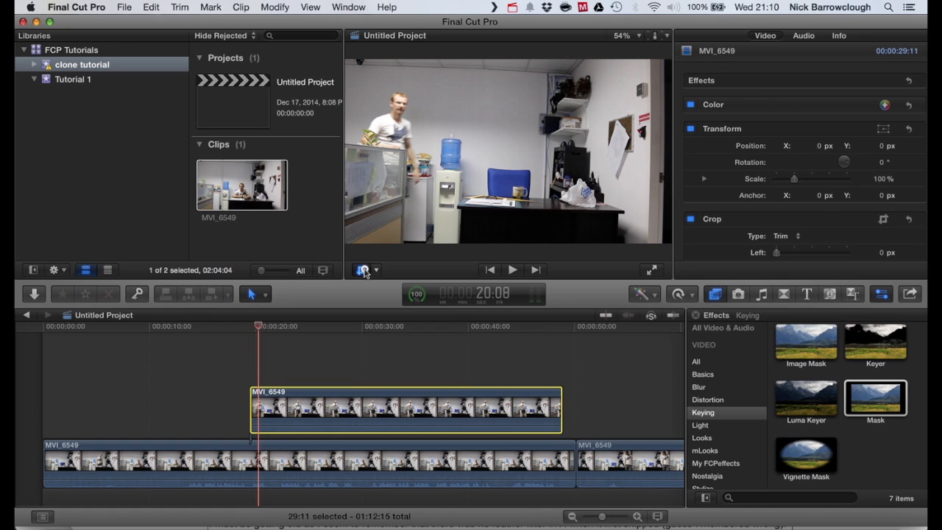
Step: Crop the upper clip's frame so the seated man beneath shows through, and confirm with Done
{"action": "left_click", "coordinate": [361, 271]}
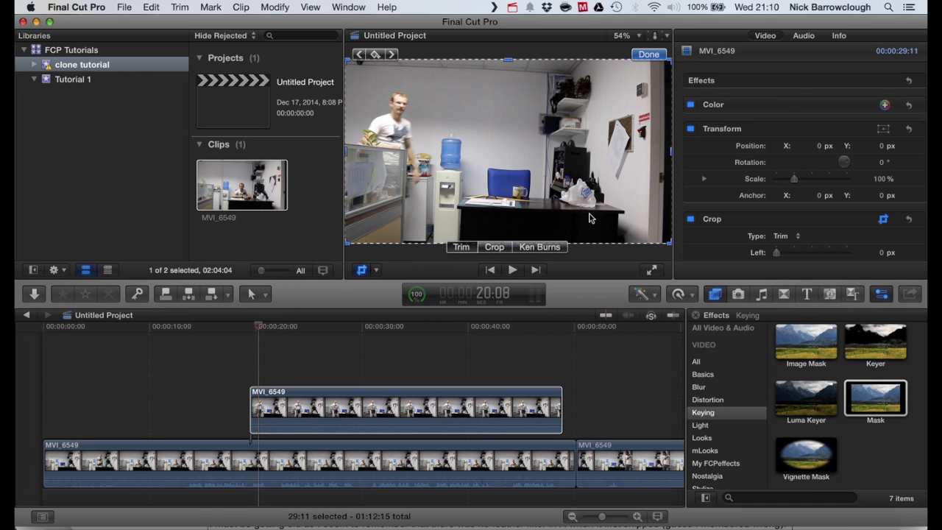
{"action": "left_click", "coordinate": [494, 247]}
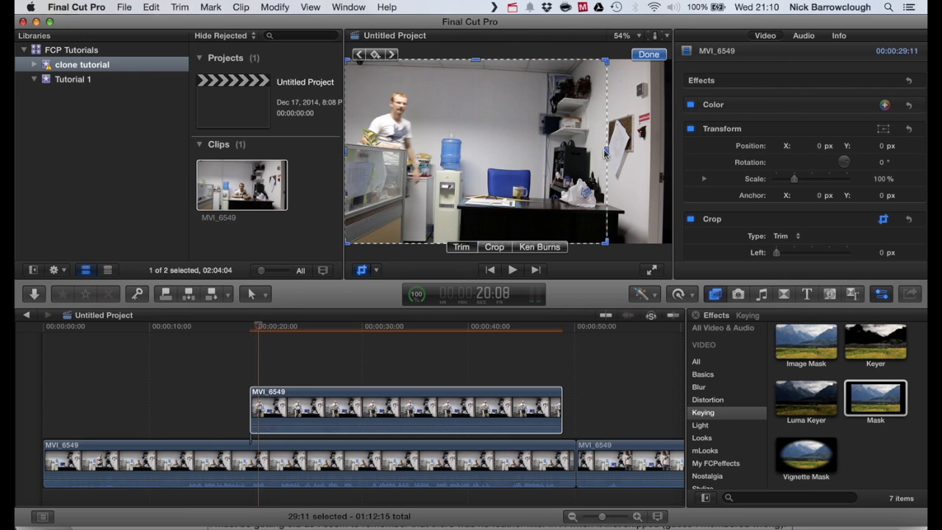
{"action": "left_click", "coordinate": [494, 247]}
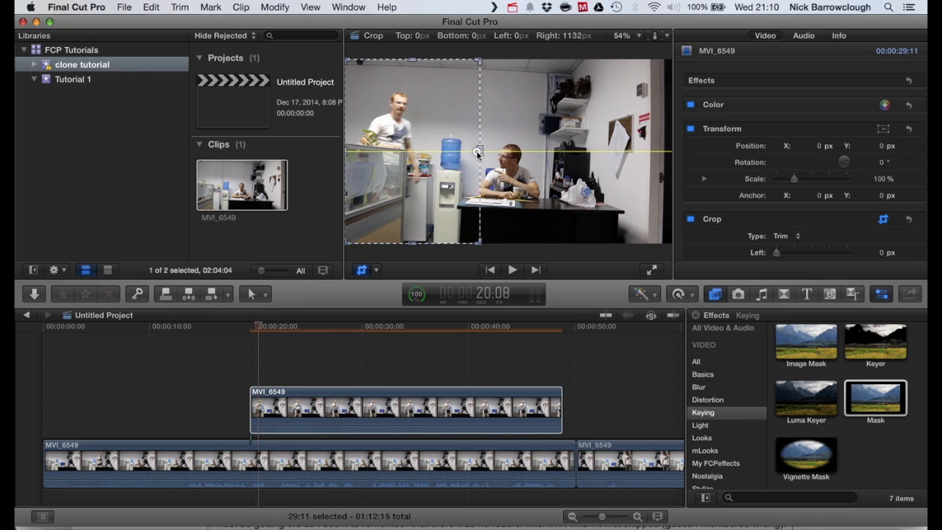
{"action": "left_click_drag", "start_coordinate": [478, 153], "coordinate": [465, 153]}
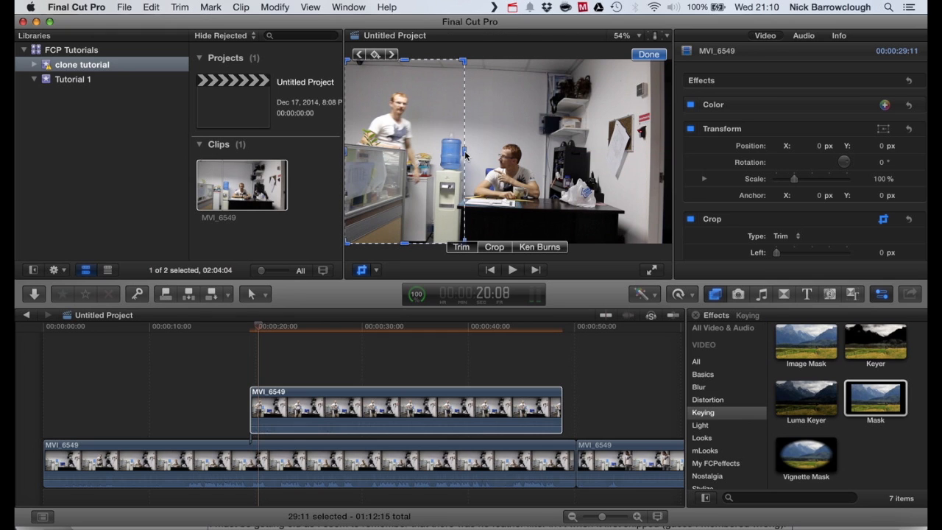
{"action": "mouse_move", "coordinate": [601, 155]}
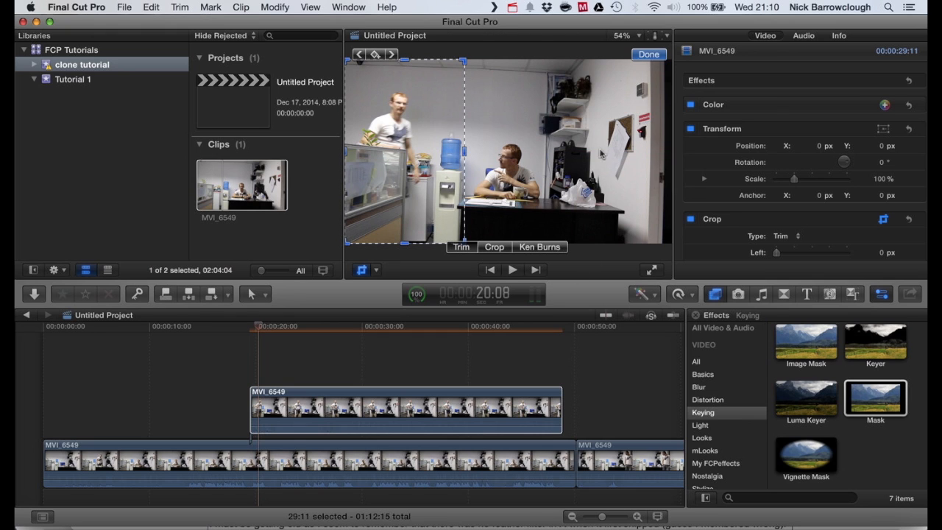
{"action": "left_click", "coordinate": [648, 54]}
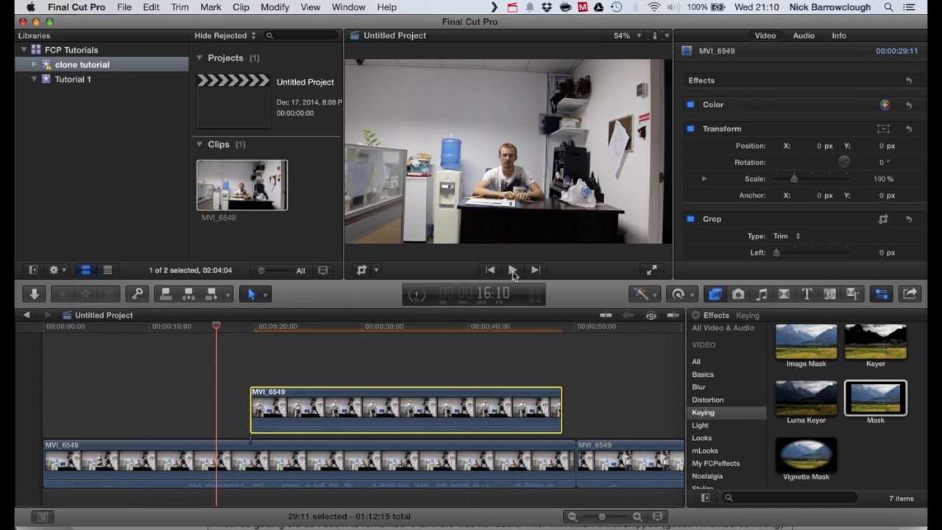
Step: Play back the start of the composite shot and pause to check it
{"action": "left_click", "coordinate": [512, 271]}
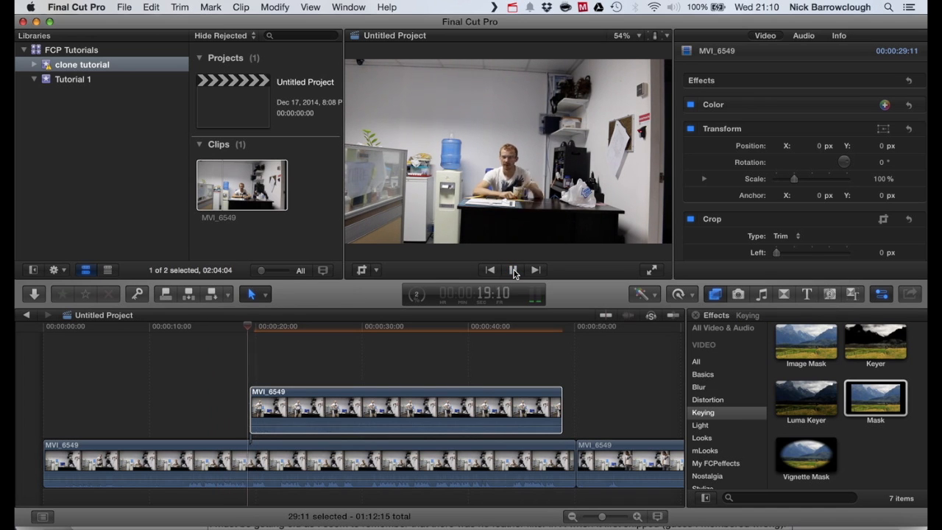
{"action": "left_click", "coordinate": [512, 271]}
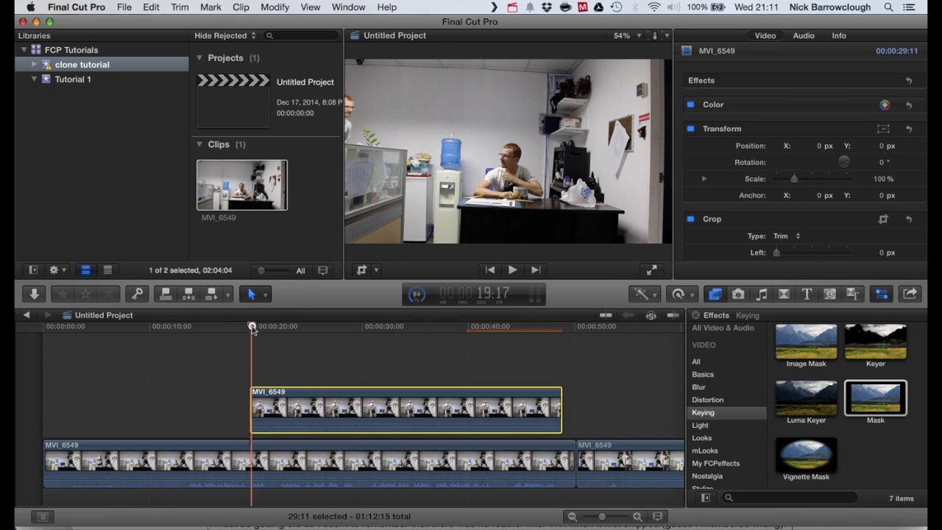
{"action": "left_click_drag", "start_coordinate": [252, 327], "coordinate": [247, 327]}
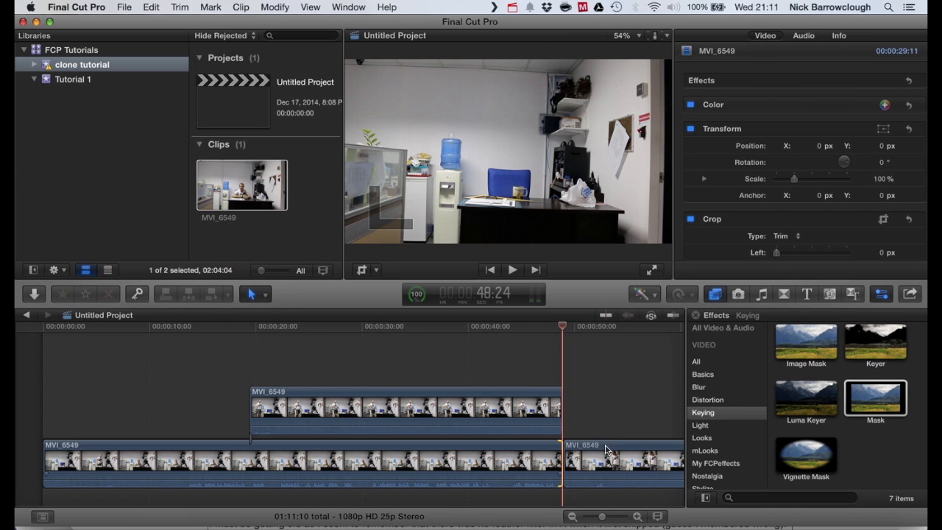
Step: Connect a third copy of MVI_6549 on top and choose Crop for it in the viewer
{"action": "left_click", "coordinate": [381, 337]}
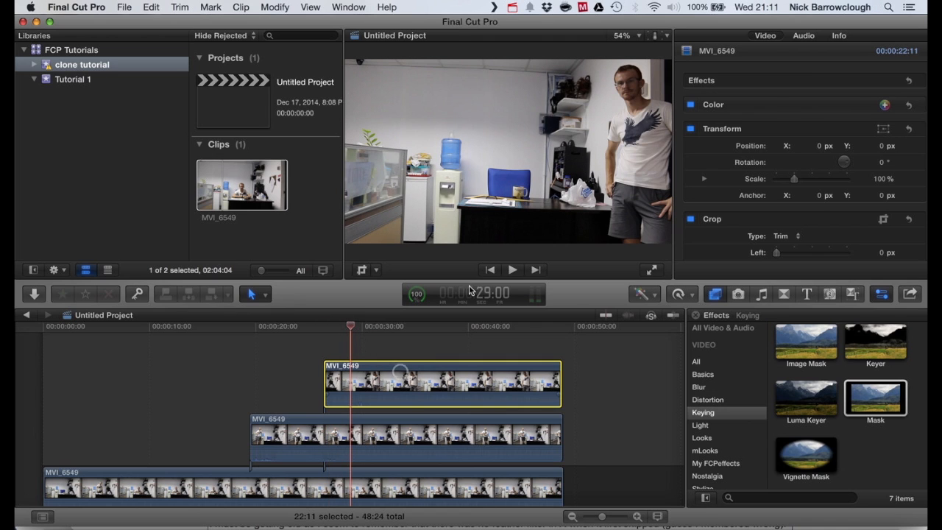
{"action": "left_click", "coordinate": [883, 217]}
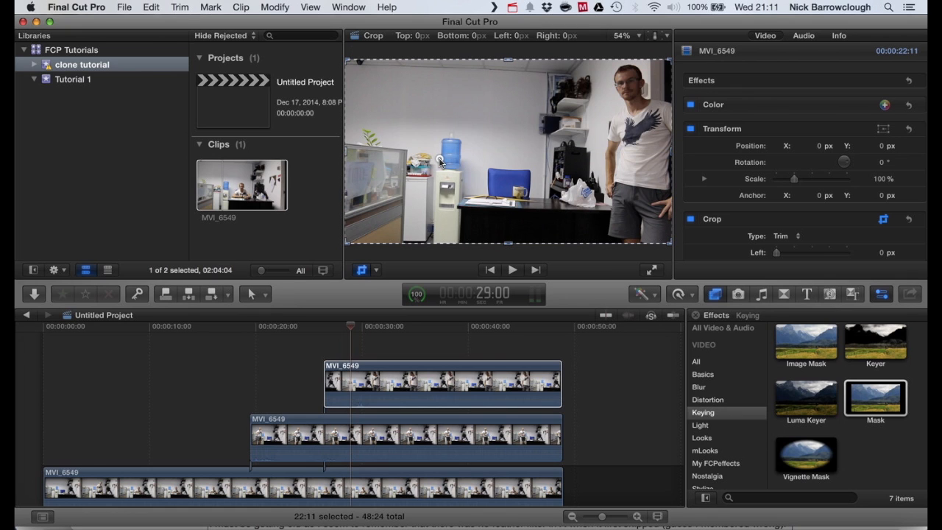
Step: In Crop mode, pull the top clip's left crop edge inward to about 1385 px around the standing man
{"action": "left_click", "coordinate": [373, 35]}
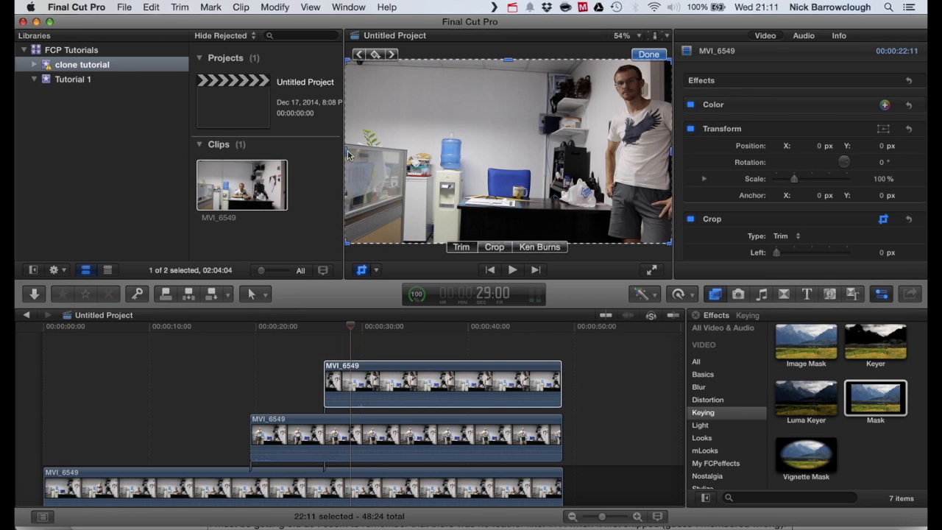
{"action": "mouse_move", "coordinate": [459, 247]}
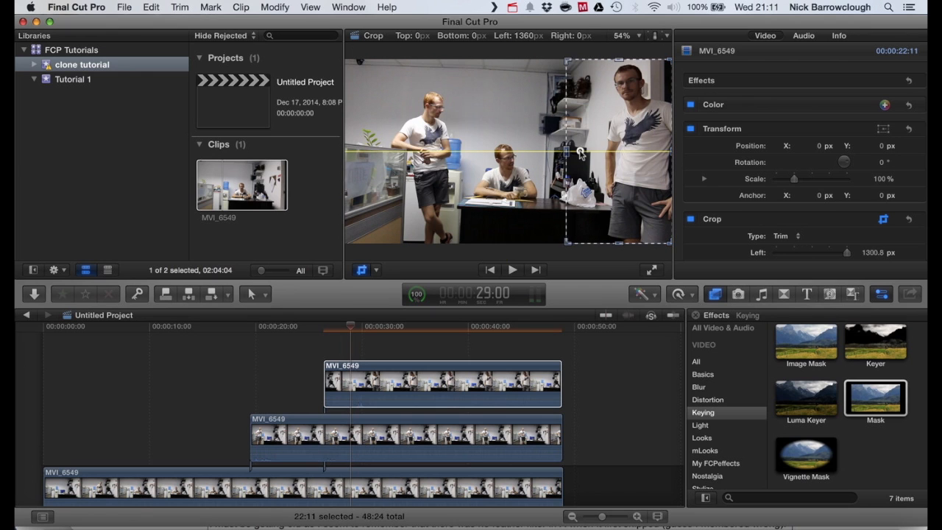
{"action": "left_click_drag", "start_coordinate": [567, 151], "coordinate": [591, 152]}
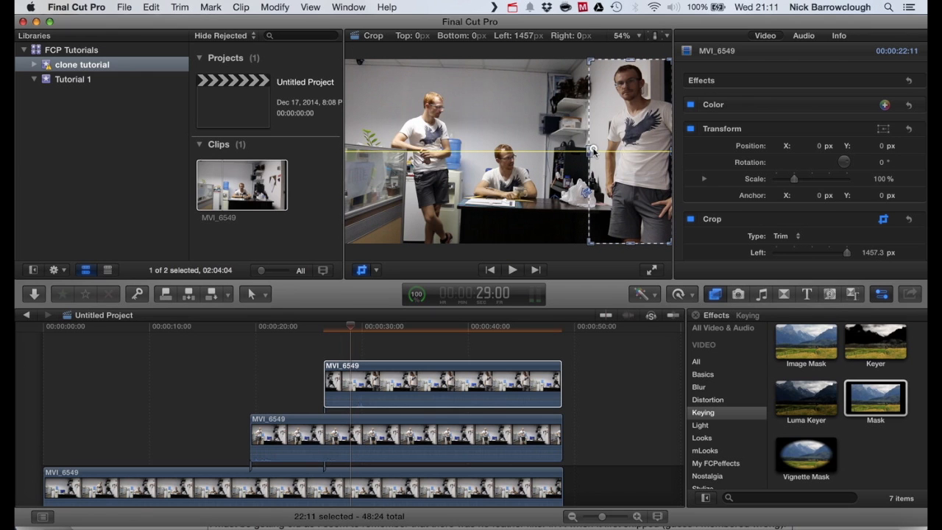
{"action": "left_click_drag", "start_coordinate": [592, 151], "coordinate": [585, 150]}
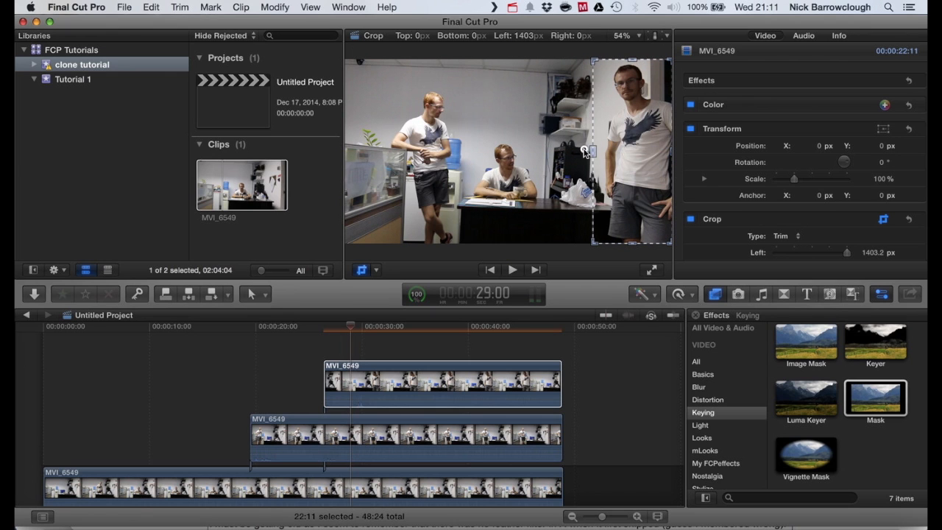
{"action": "left_click_drag", "start_coordinate": [591, 151], "coordinate": [583, 150]}
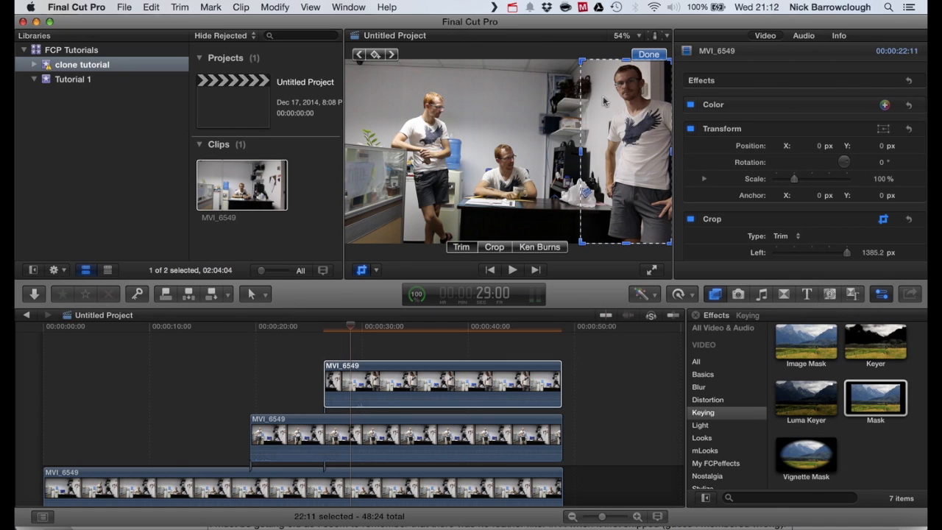
{"action": "mouse_move", "coordinate": [468, 112]}
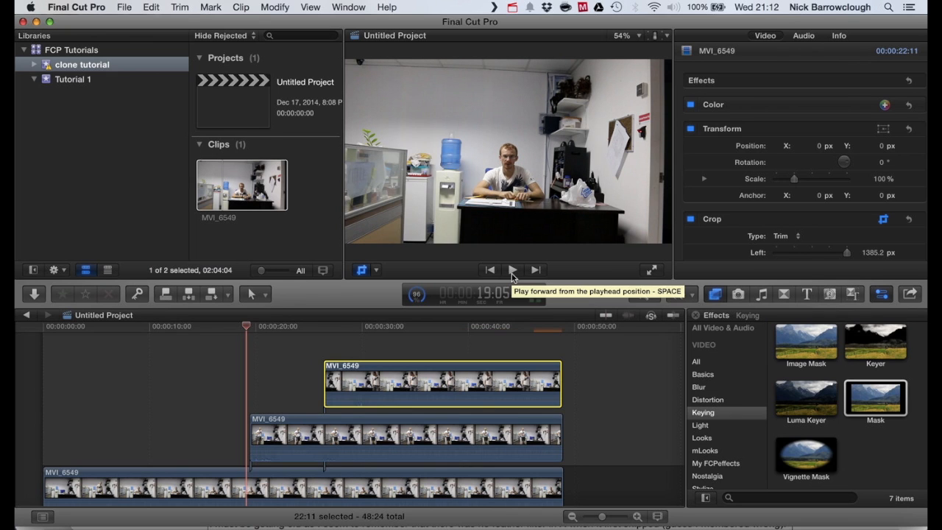
{"action": "left_click", "coordinate": [512, 271]}
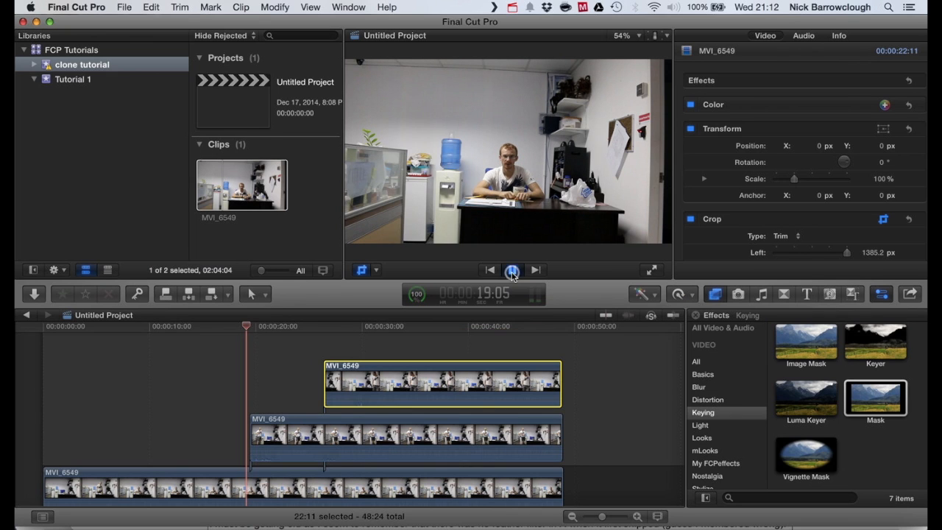
{"action": "left_click", "coordinate": [512, 270]}
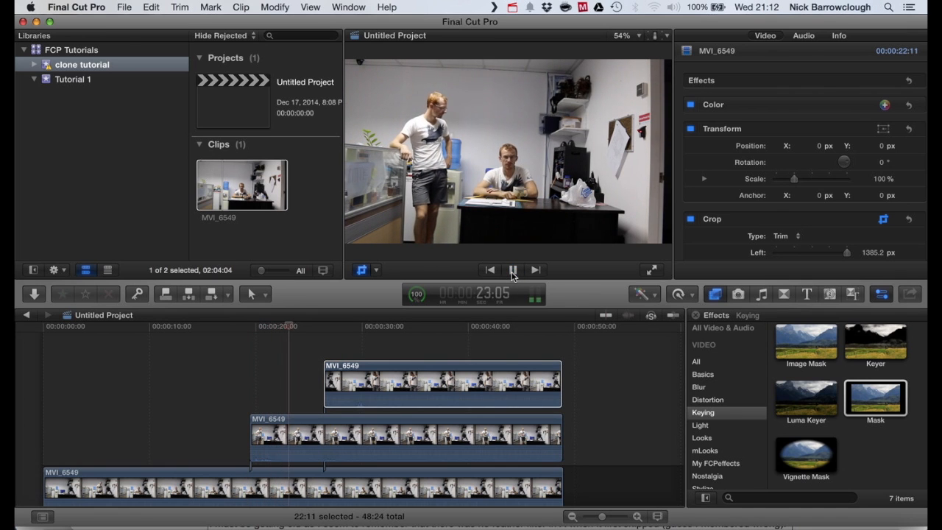
{"action": "left_click", "coordinate": [512, 271]}
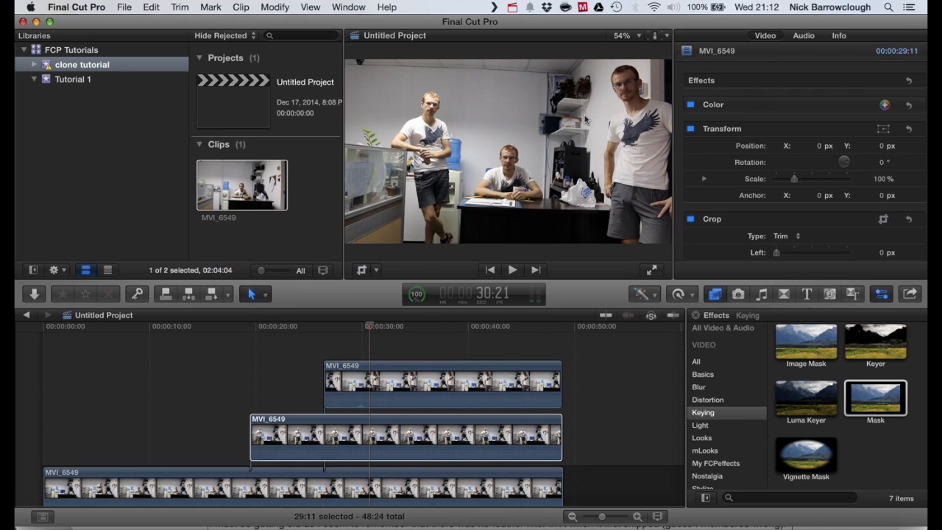
{"action": "mouse_move", "coordinate": [370, 330]}
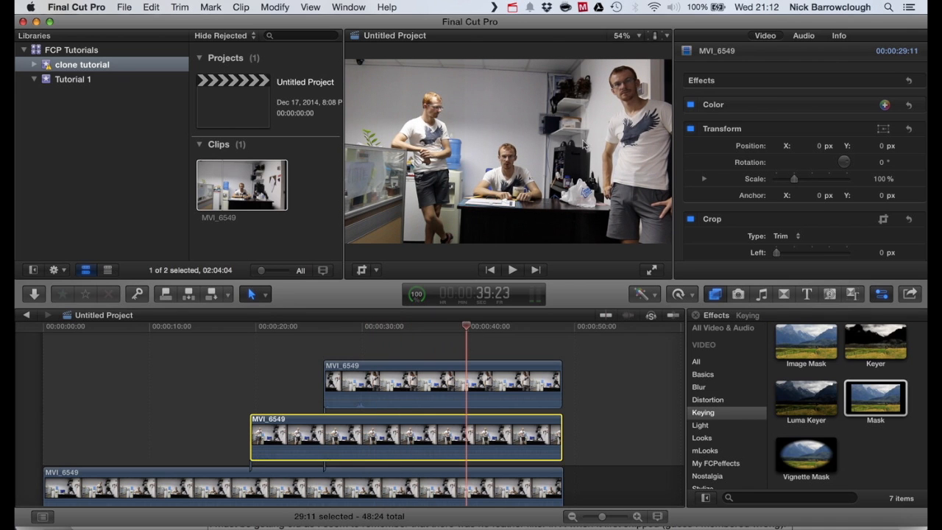
{"action": "mouse_move", "coordinate": [774, 287]}
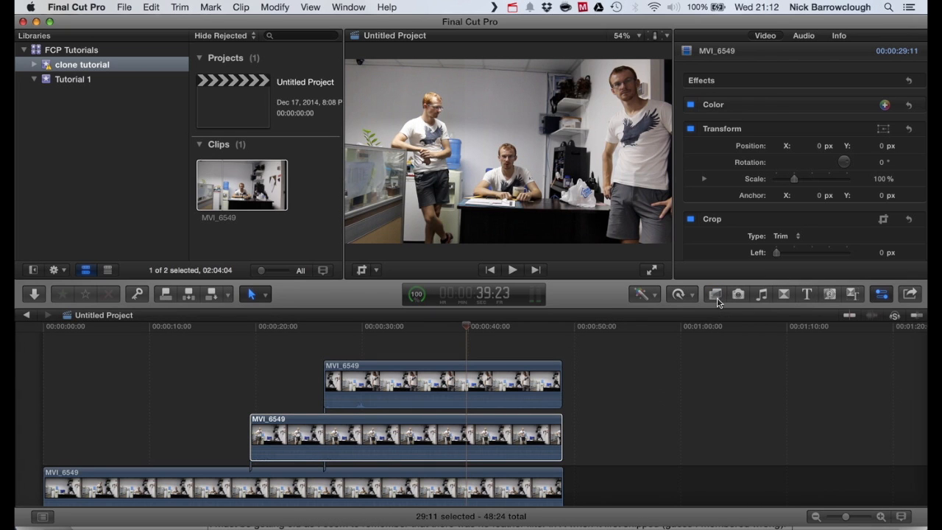
Step: Apply the Mask effect to the top clip and invert it
{"action": "left_click", "coordinate": [715, 295]}
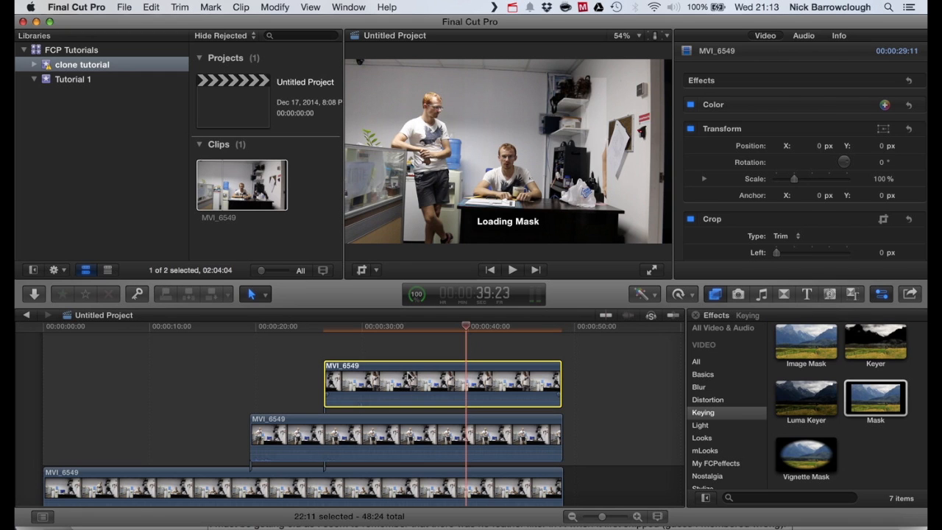
{"action": "double_click", "coordinate": [875, 397]}
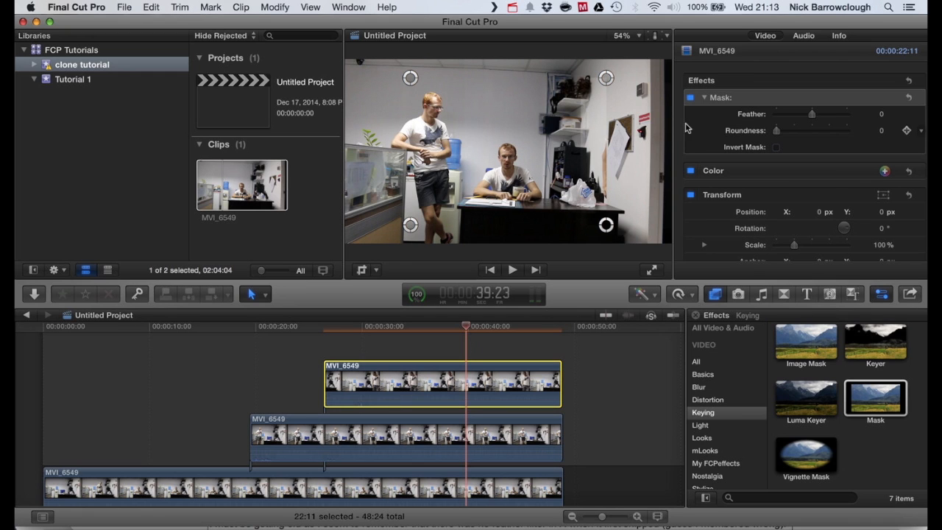
{"action": "mouse_move", "coordinate": [783, 53]}
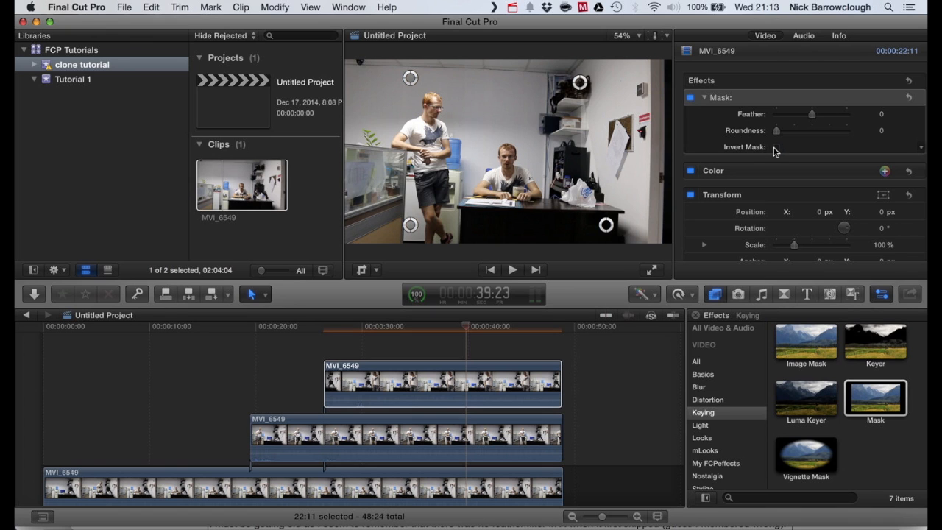
{"action": "left_click", "coordinate": [775, 147]}
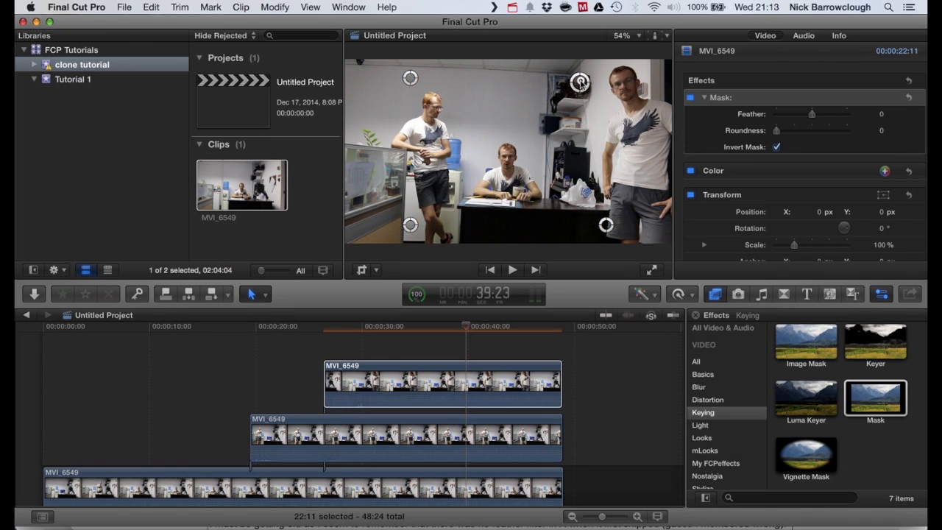
Step: Drag the mask's top and lower-right control points so it frames the standing man at right
{"action": "left_click_drag", "start_coordinate": [580, 81], "coordinate": [605, 56]}
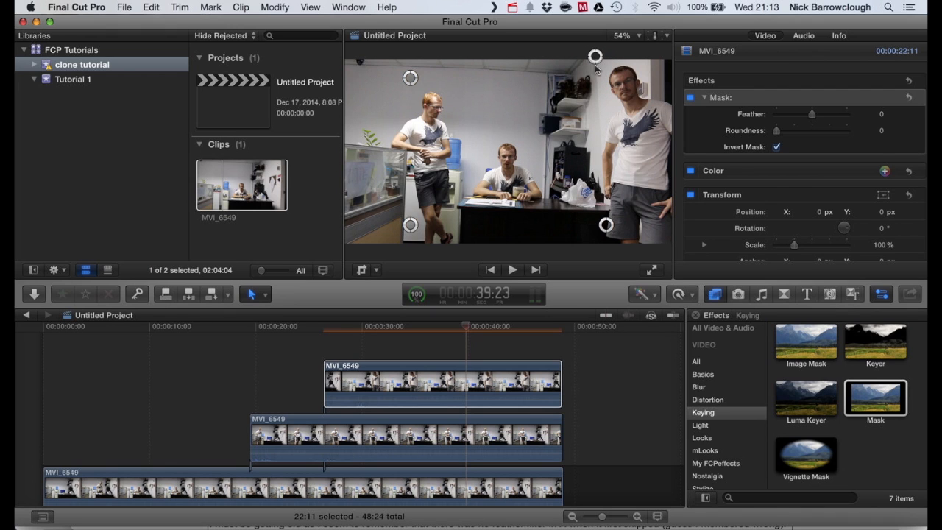
{"action": "left_click_drag", "start_coordinate": [607, 224], "coordinate": [578, 221]}
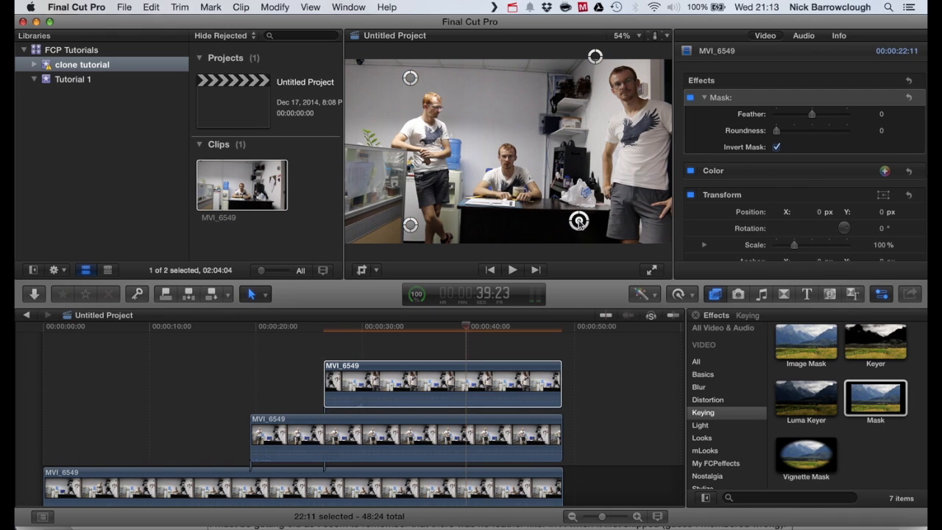
{"action": "mouse_move", "coordinate": [586, 226]}
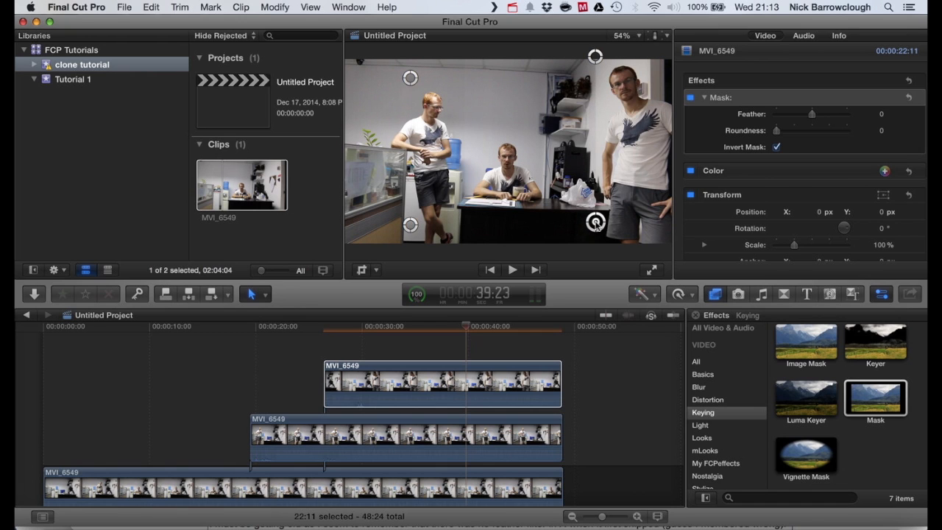
{"action": "mouse_move", "coordinate": [787, 130]}
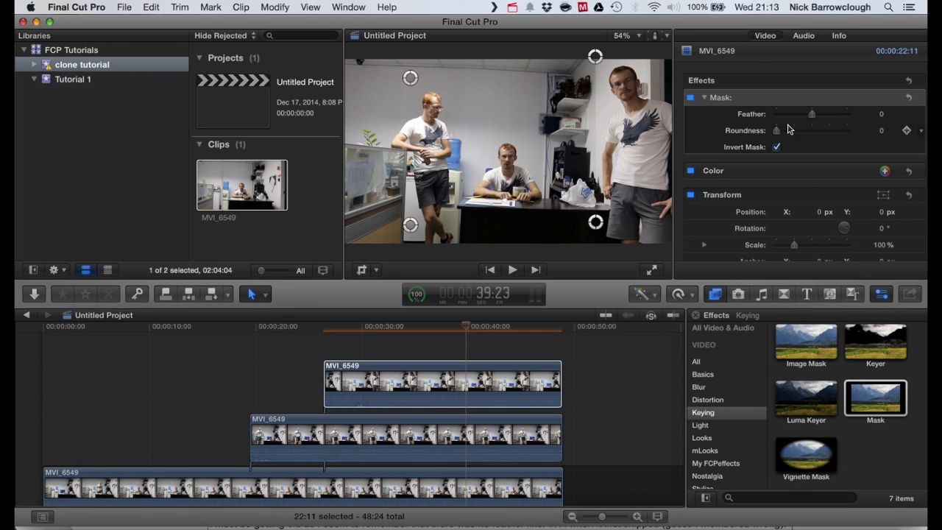
Step: Experiment with the Mask Feather slider and settle on 97, then jump to a moment before the third clone appears
{"action": "left_click_drag", "start_coordinate": [812, 115], "coordinate": [830, 115]}
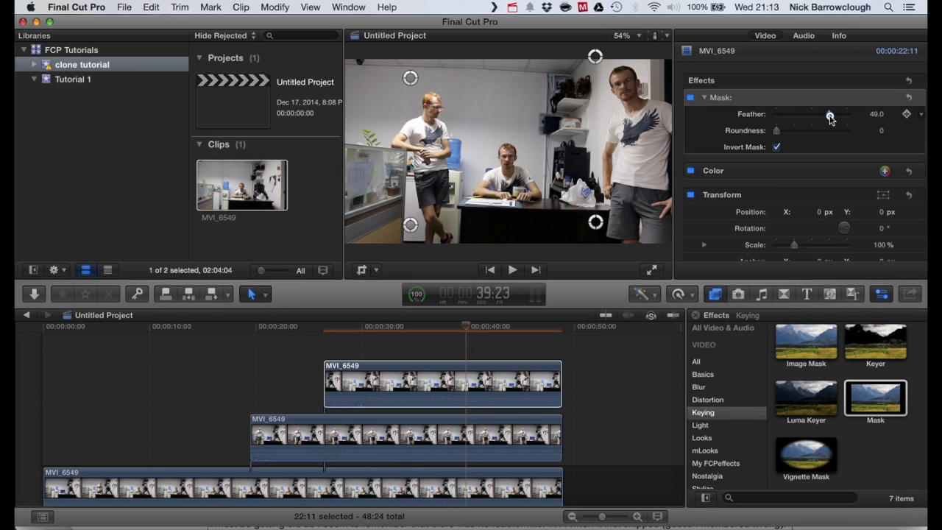
{"action": "left_click_drag", "start_coordinate": [830, 115], "coordinate": [845, 114]}
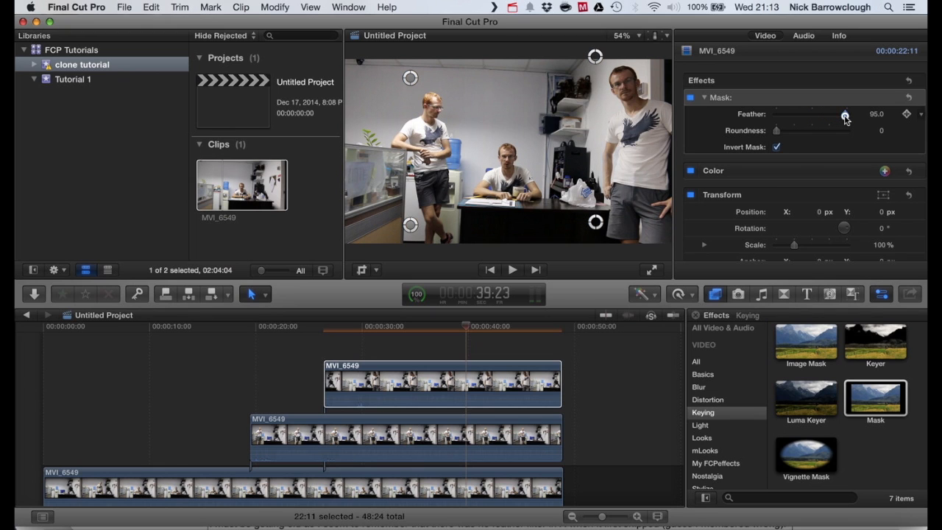
{"action": "left_click_drag", "start_coordinate": [845, 114], "coordinate": [787, 115]}
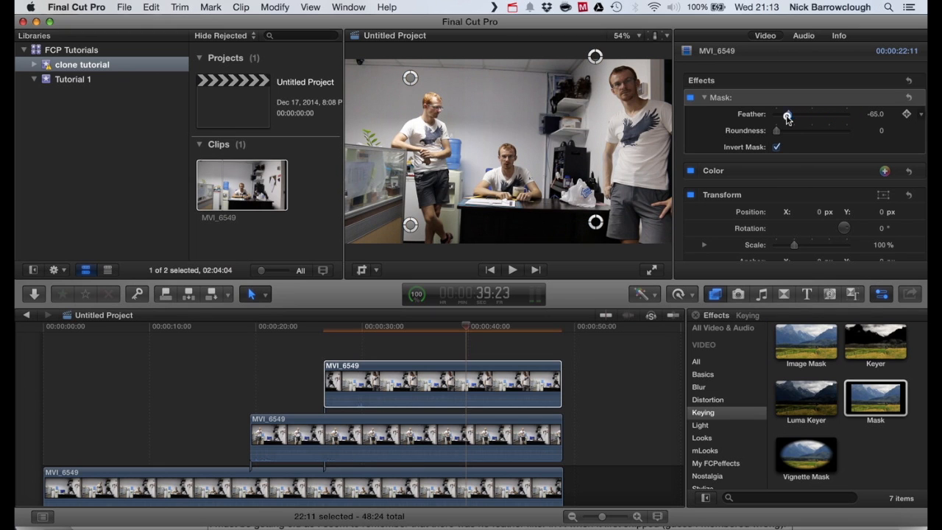
{"action": "left_click_drag", "start_coordinate": [788, 118], "coordinate": [803, 117]}
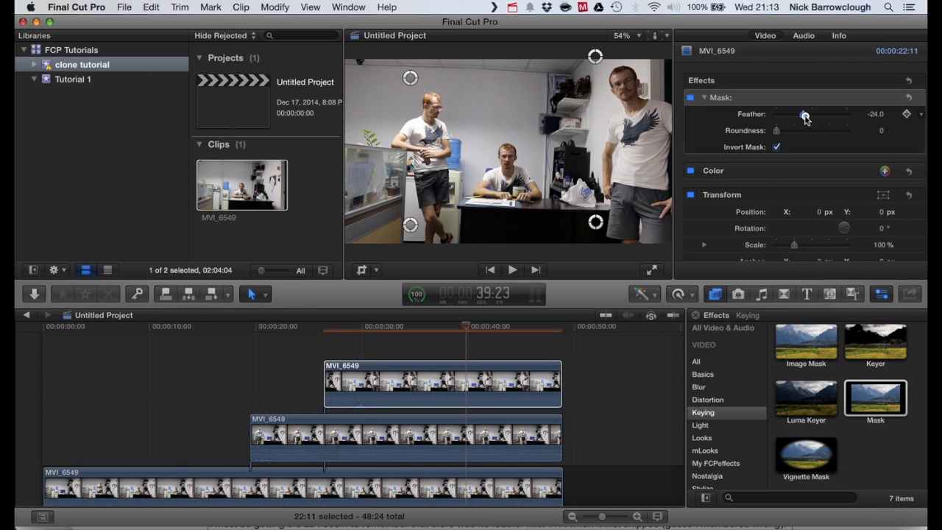
{"action": "left_click_drag", "start_coordinate": [804, 114], "coordinate": [830, 114]}
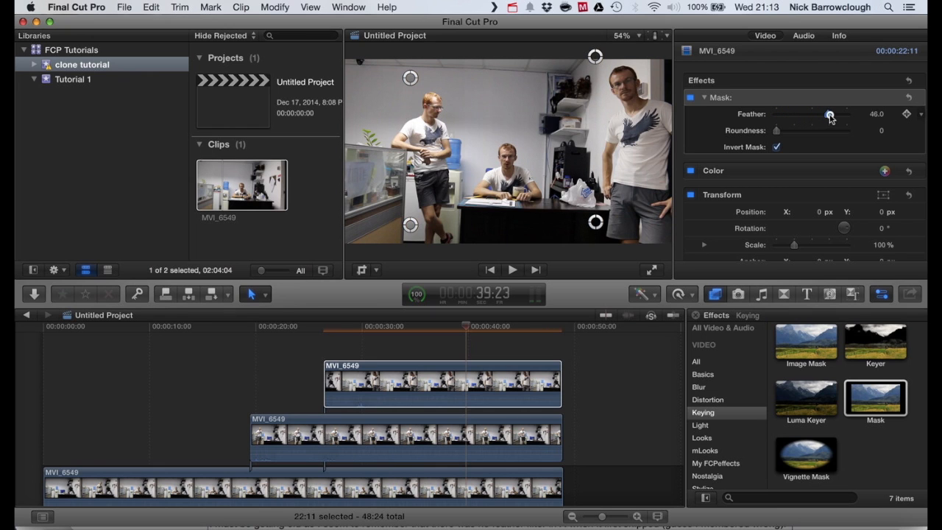
{"action": "left_click_drag", "start_coordinate": [830, 114], "coordinate": [848, 115]}
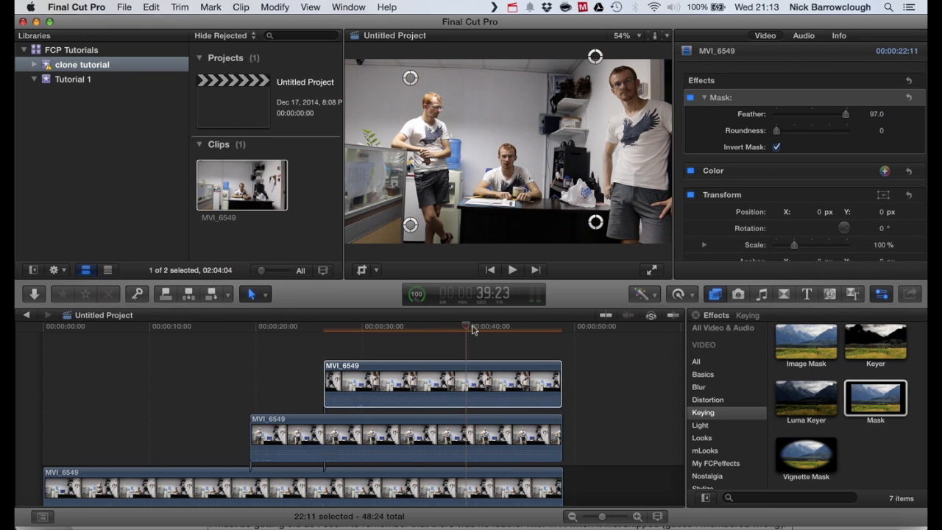
{"action": "left_click", "coordinate": [500, 326]}
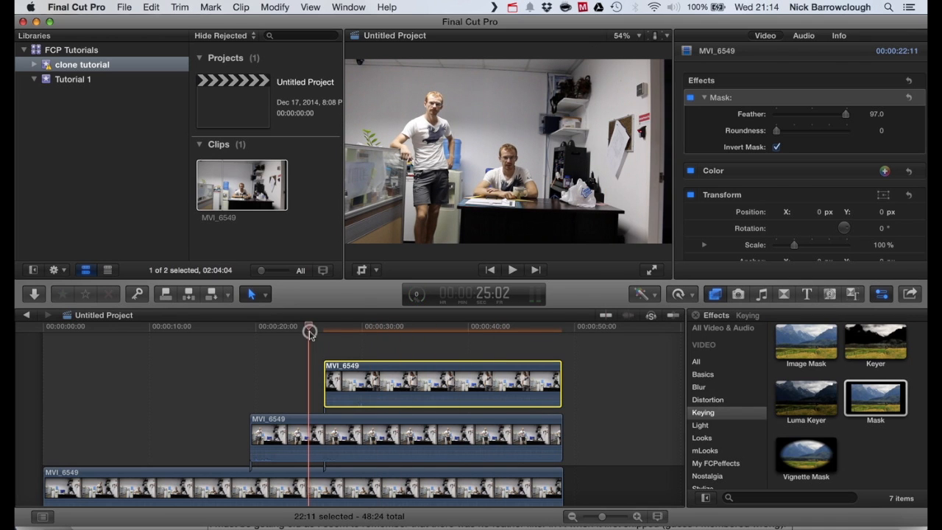
{"action": "mouse_move", "coordinate": [721, 357]}
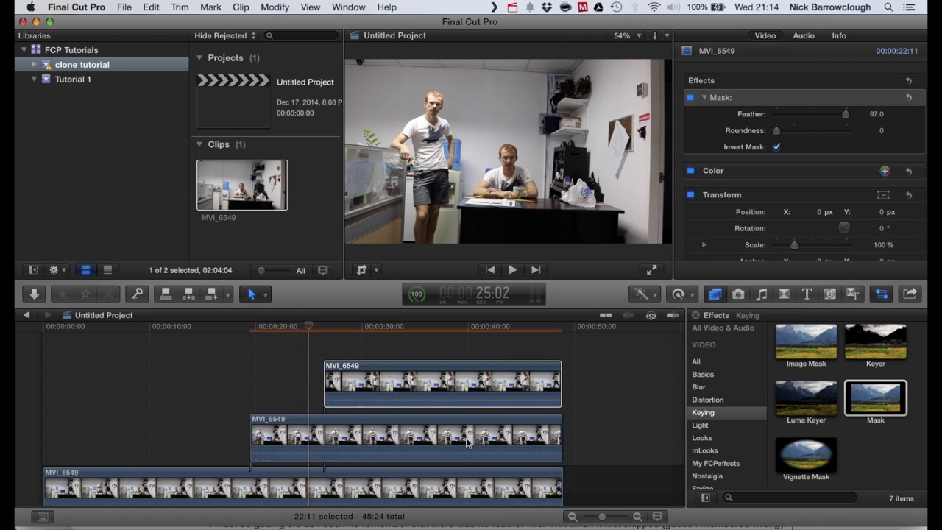
Step: Apply the Mask effect to the middle clip and tick Invert Mask
{"action": "double_click", "coordinate": [874, 398]}
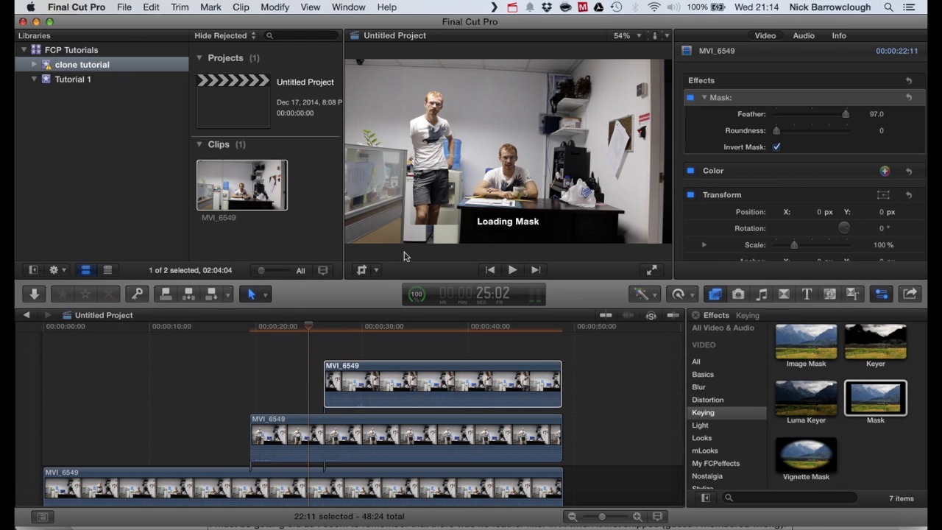
{"action": "left_click", "coordinate": [405, 435]}
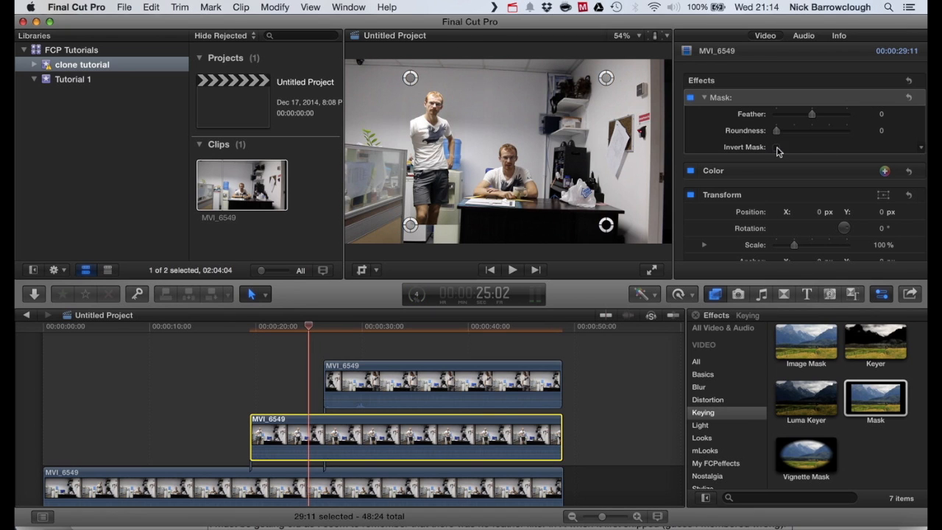
{"action": "left_click", "coordinate": [777, 147]}
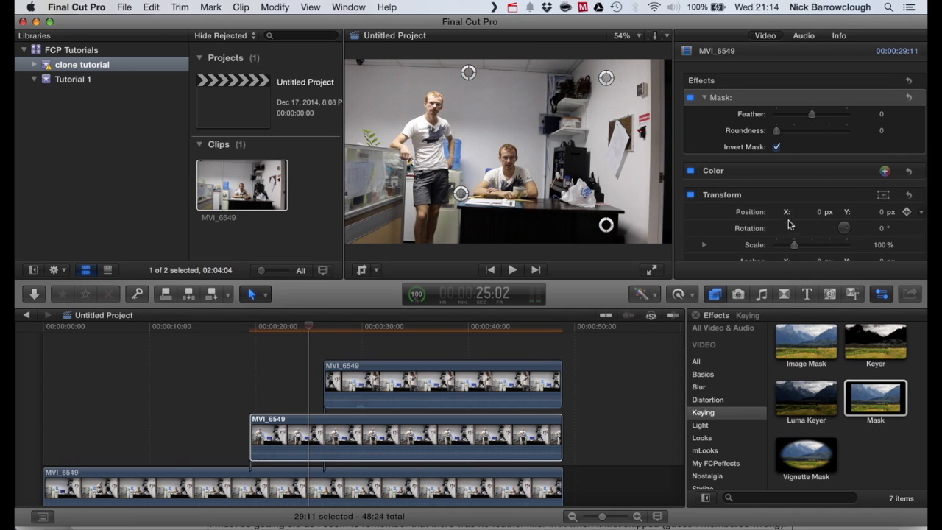
Step: Raise the middle clip's mask feather to 100 and return the playhead to the project start
{"action": "left_click_drag", "start_coordinate": [812, 114], "coordinate": [838, 113]}
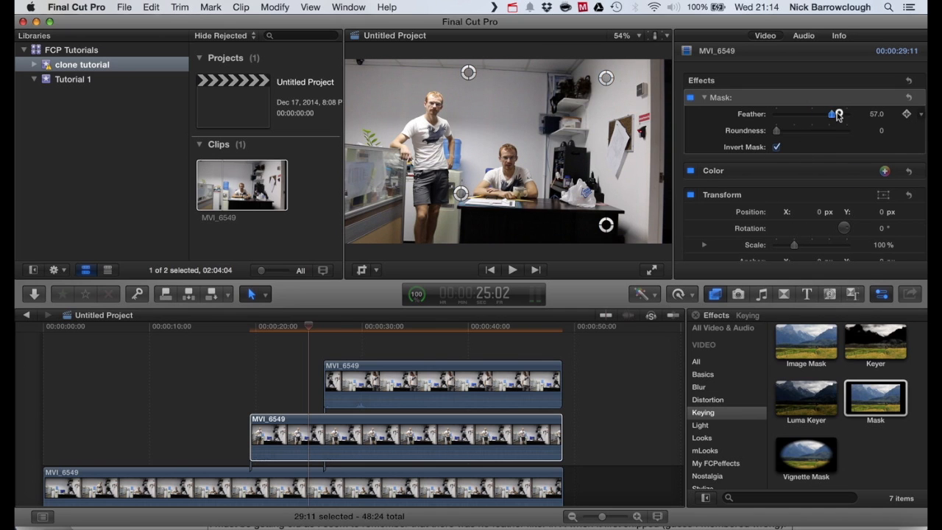
{"action": "left_click_drag", "start_coordinate": [838, 113], "coordinate": [846, 113]}
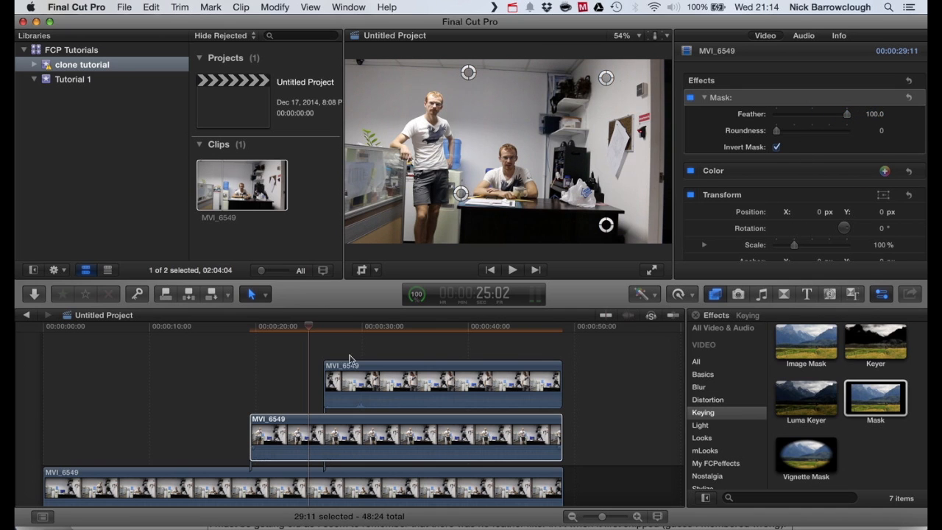
{"action": "left_click", "coordinate": [199, 327]}
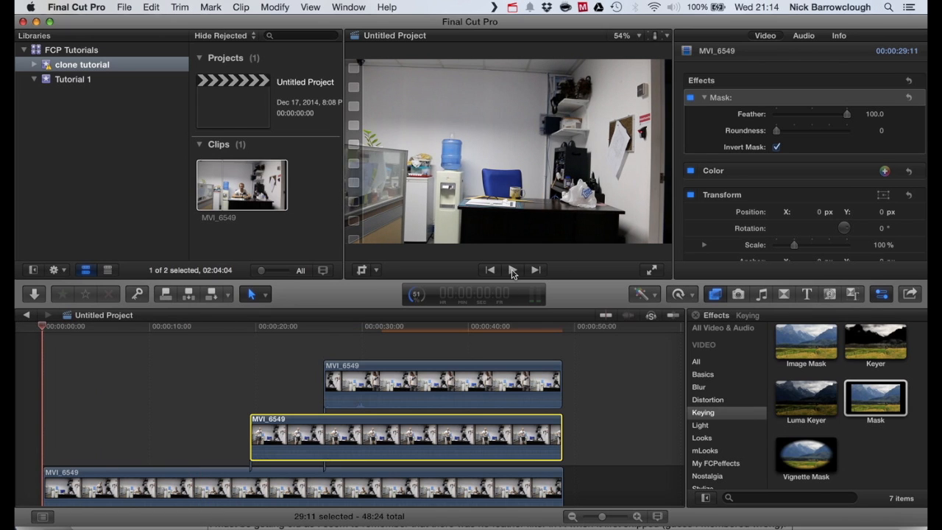
{"action": "mouse_move", "coordinate": [512, 271]}
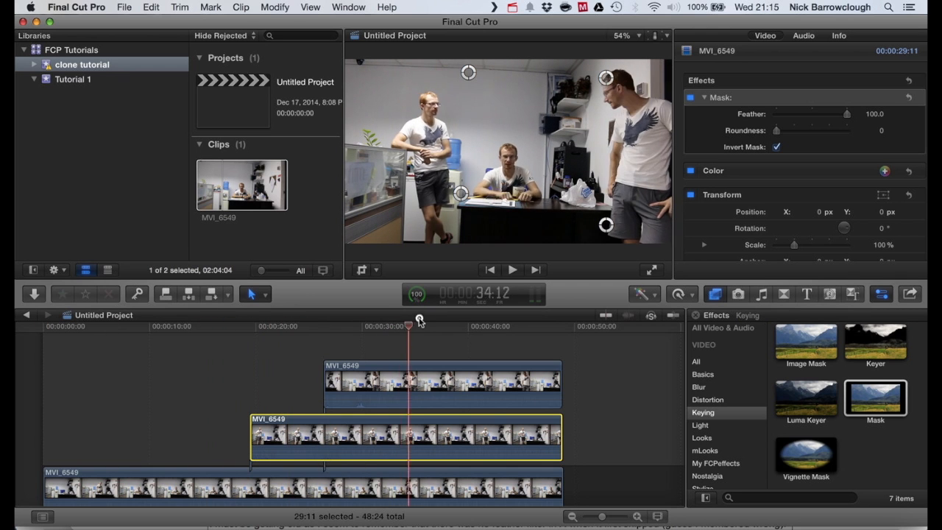
{"action": "left_click", "coordinate": [265, 326]}
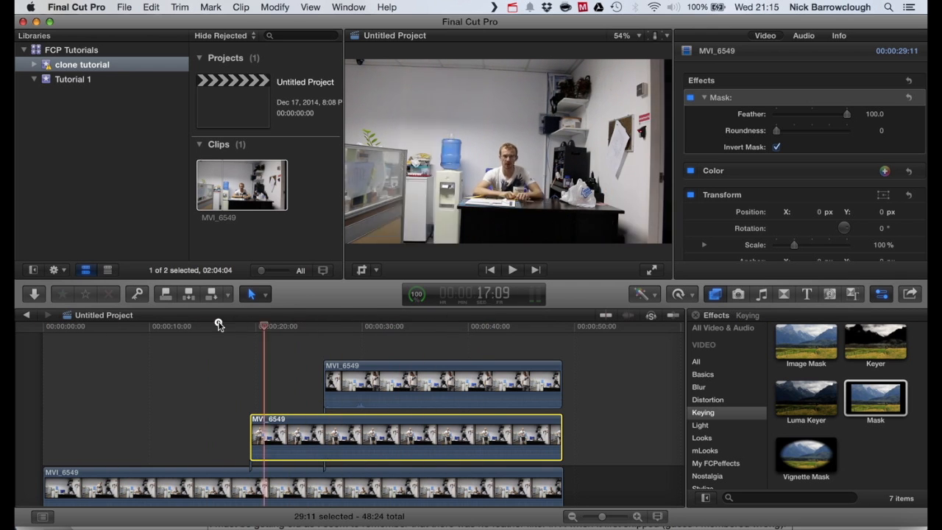